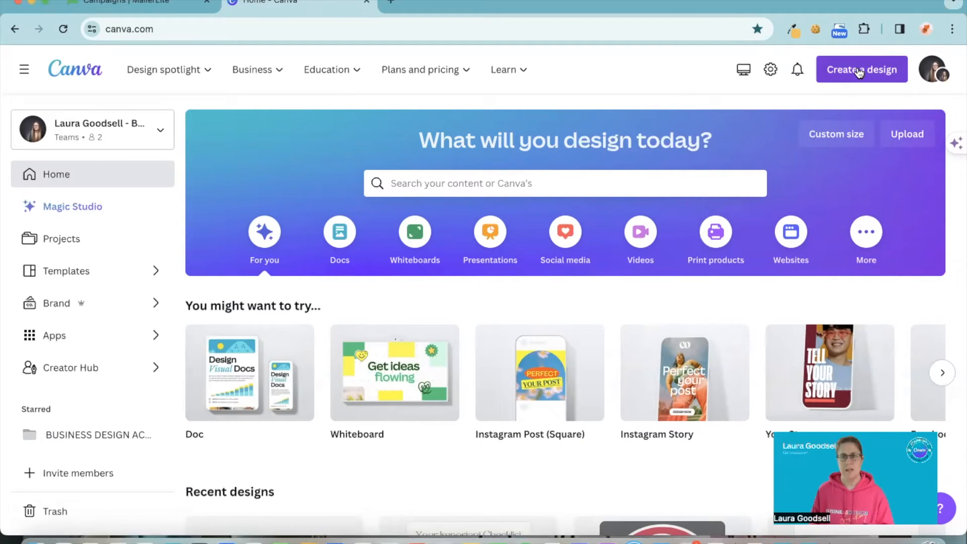
Create a blank Instagram Post (Square) design and return to its editor tab
{"action": "left_click", "coordinate": [861, 69]}
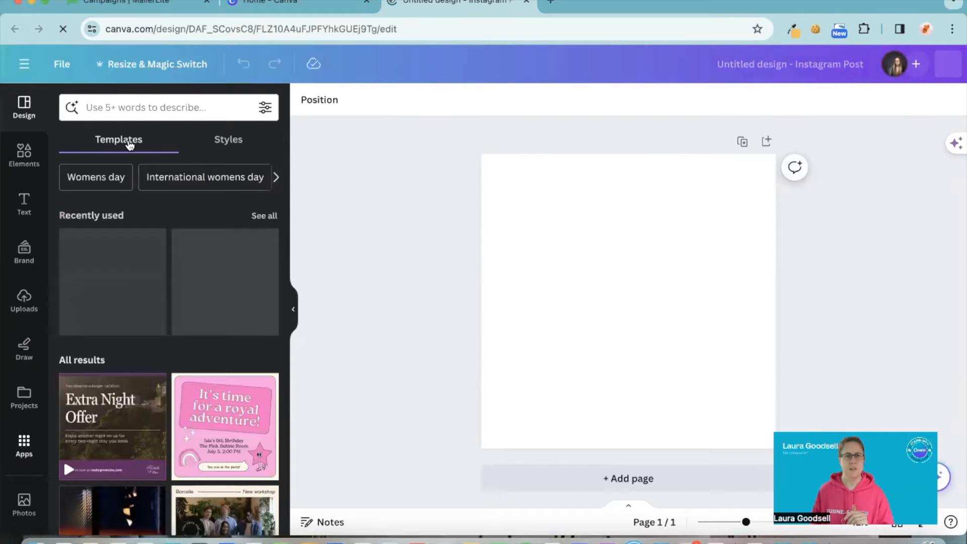
{"action": "left_click", "coordinate": [296, 2]}
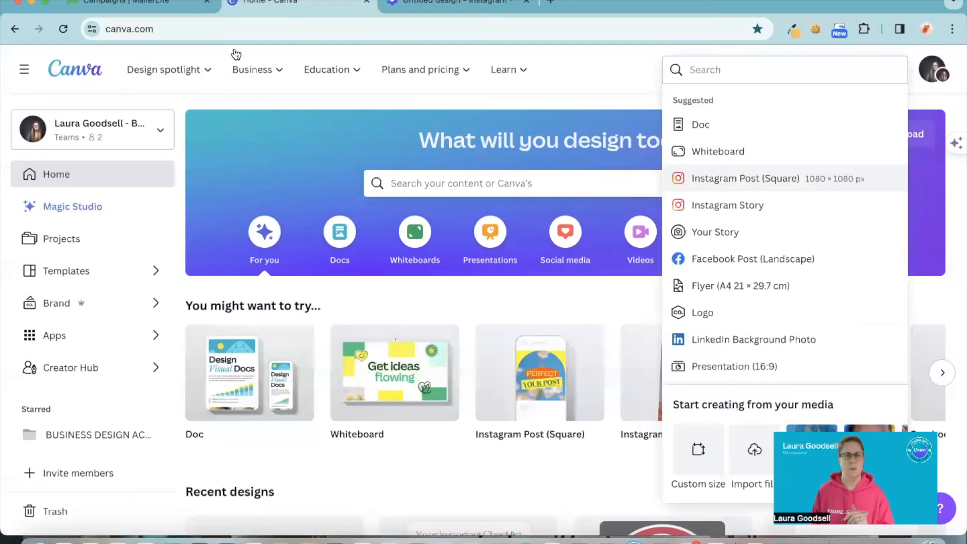
{"action": "mouse_move", "coordinate": [54, 335]}
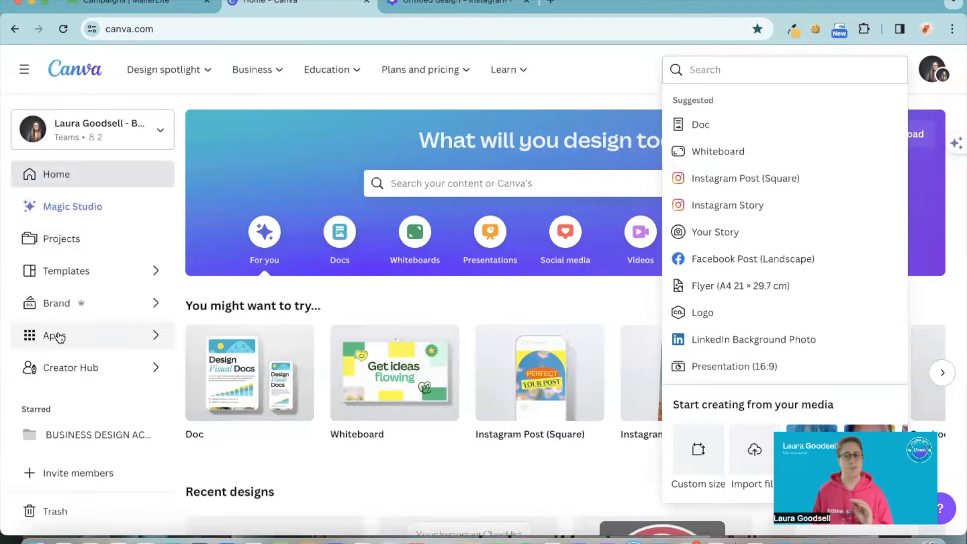
{"action": "mouse_move", "coordinate": [562, 7]}
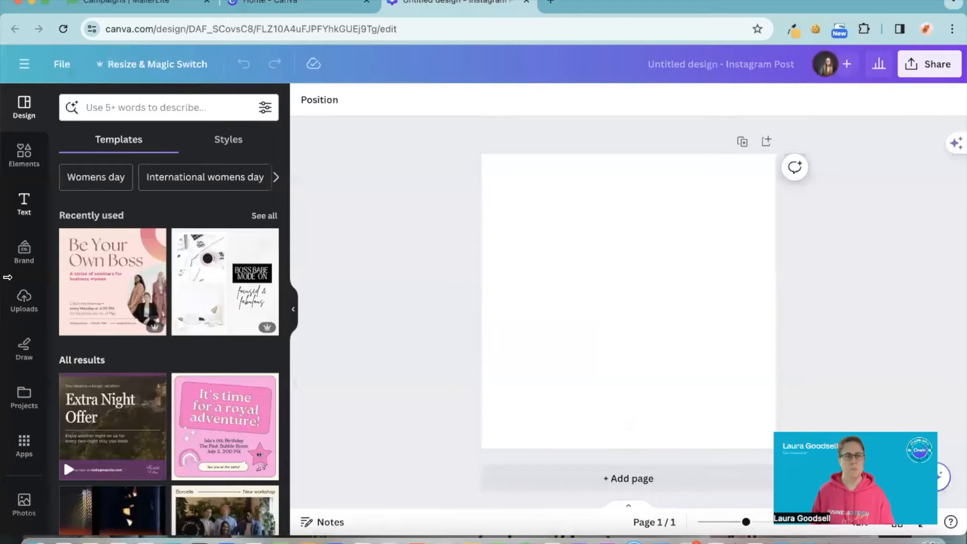
Search the Apps panel for 'frame' and launch Frame Maker
{"action": "left_click", "coordinate": [23, 444]}
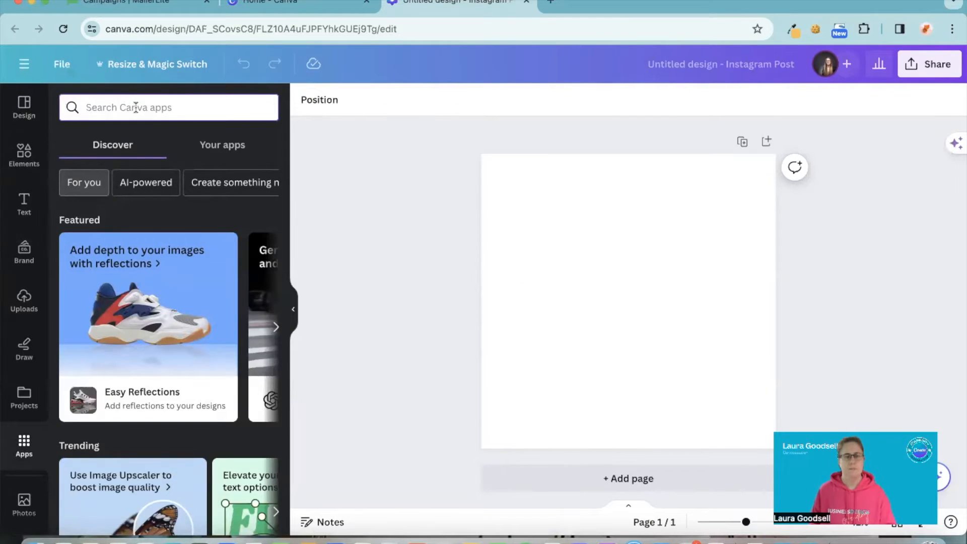
{"action": "type", "text": "fra"}
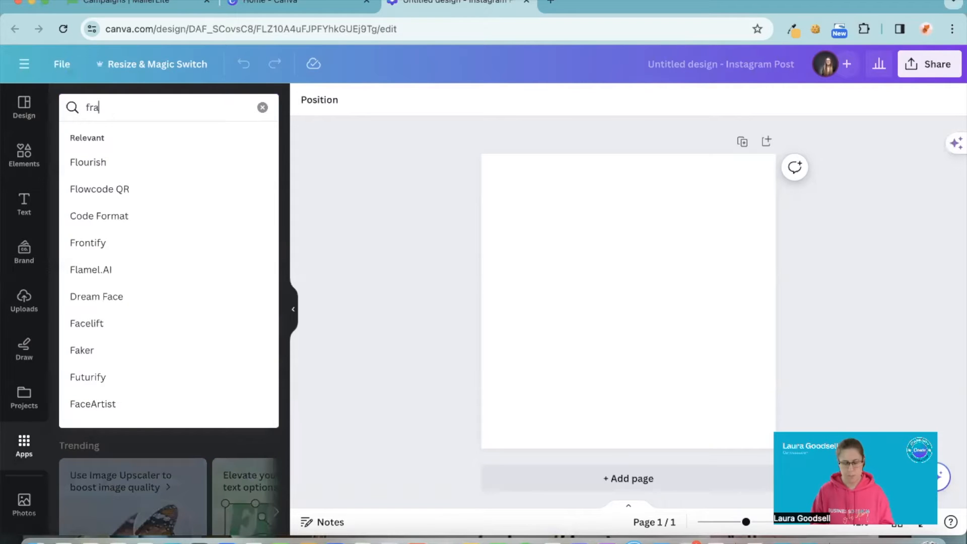
{"action": "type", "text": "me"}
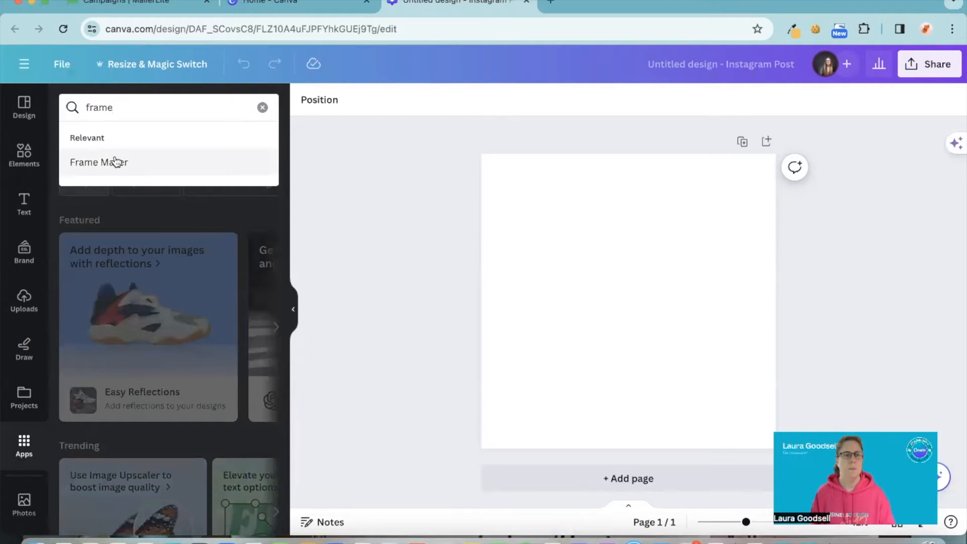
{"action": "left_click", "coordinate": [99, 161]}
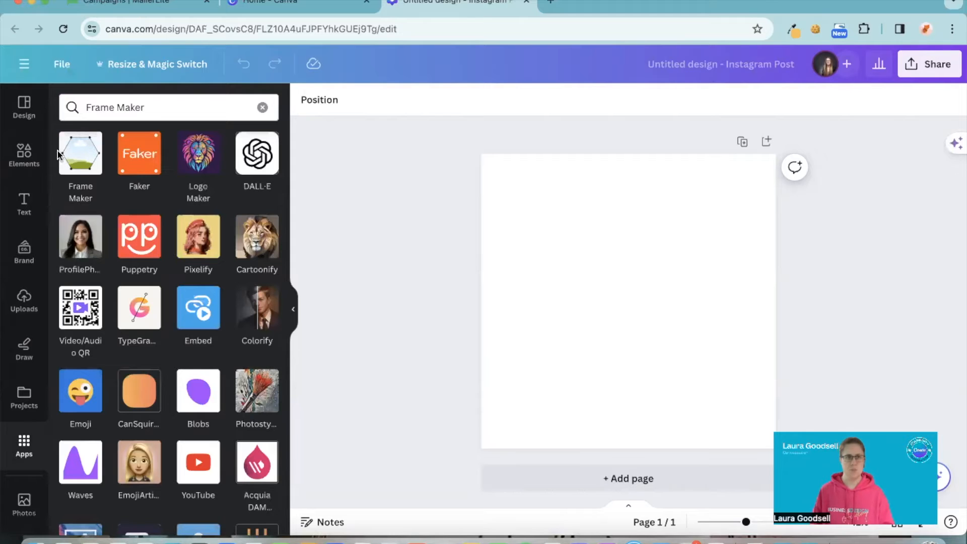
{"action": "left_click", "coordinate": [80, 153]}
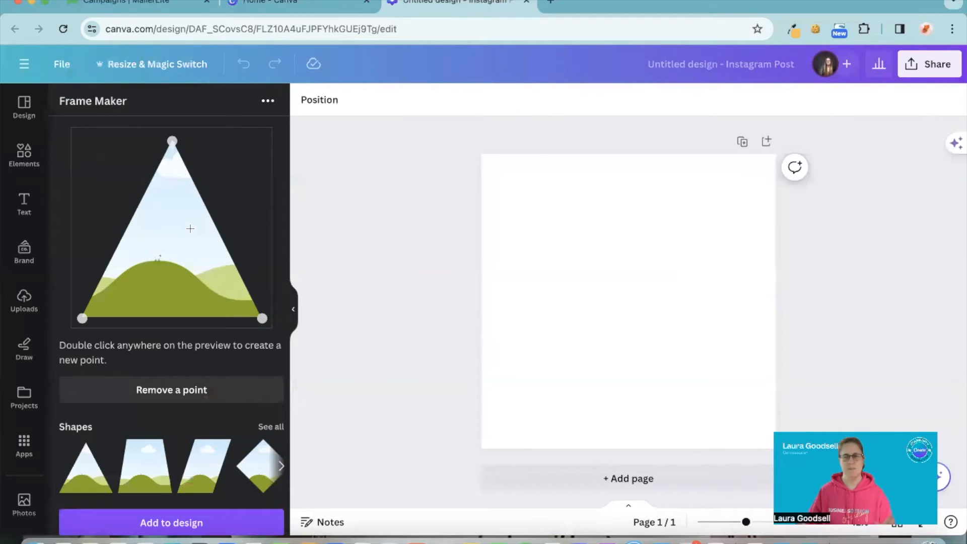
{"action": "mouse_move", "coordinate": [119, 149]}
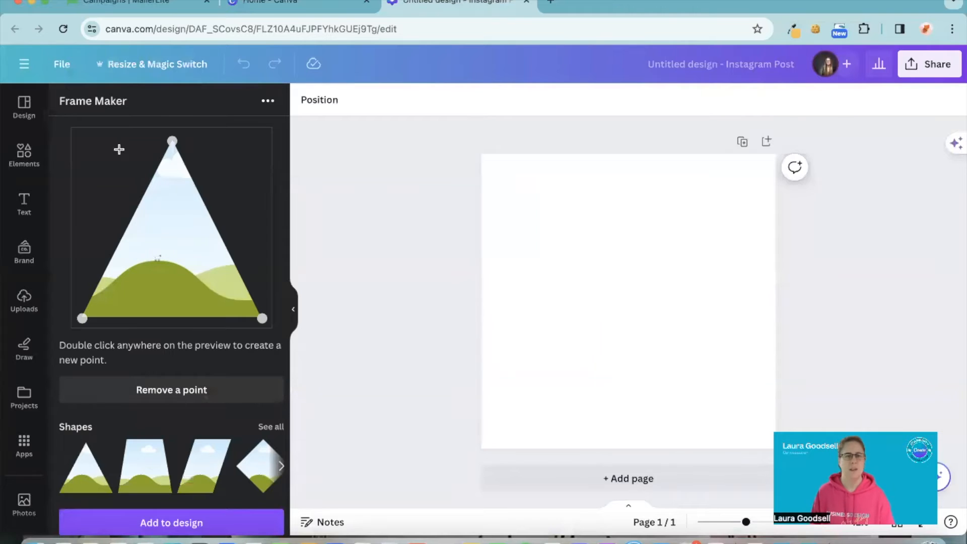
{"action": "mouse_move", "coordinate": [112, 250]}
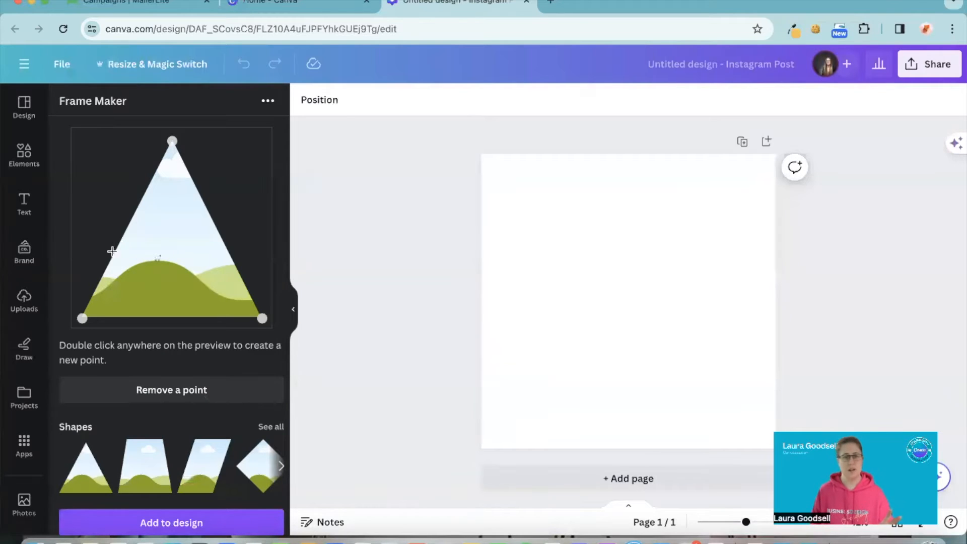
{"action": "mouse_move", "coordinate": [121, 357]}
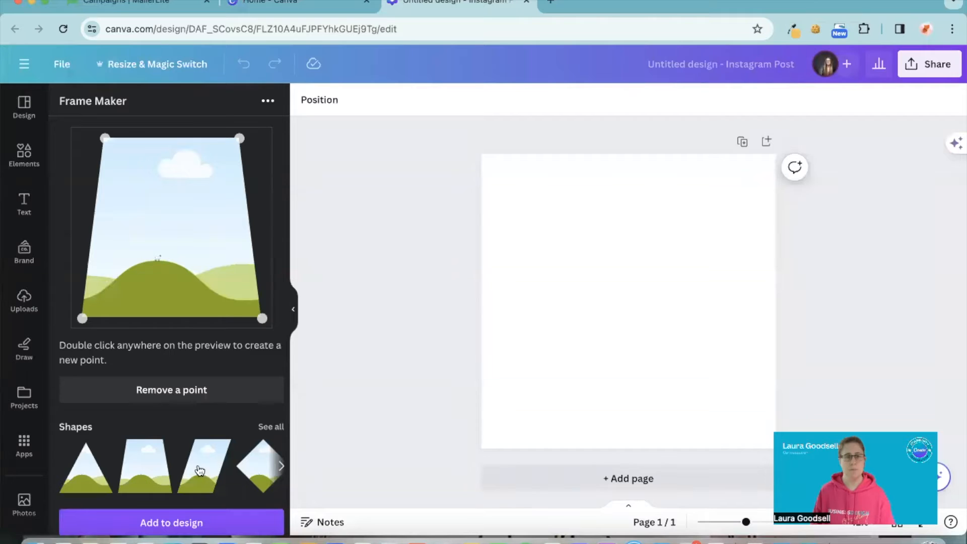
Preview the diamond and hexagon presets, view all shapes, then return to shape editing
{"action": "left_click", "coordinate": [258, 466]}
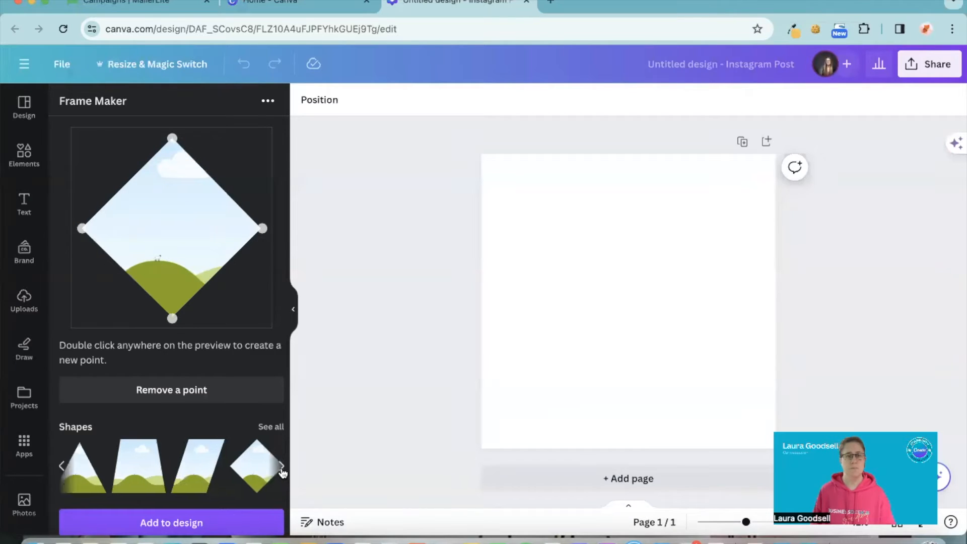
{"action": "left_click", "coordinate": [280, 465]}
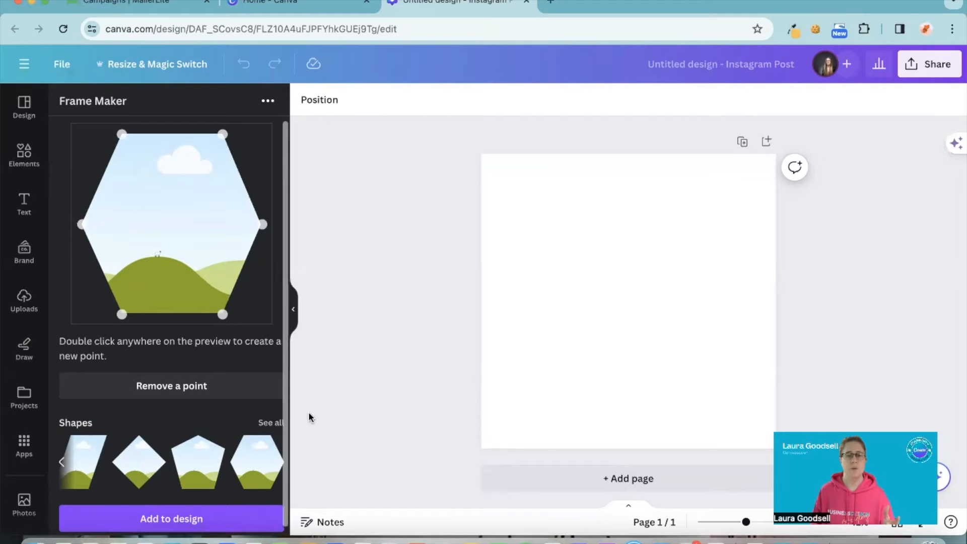
{"action": "left_click", "coordinate": [270, 422]}
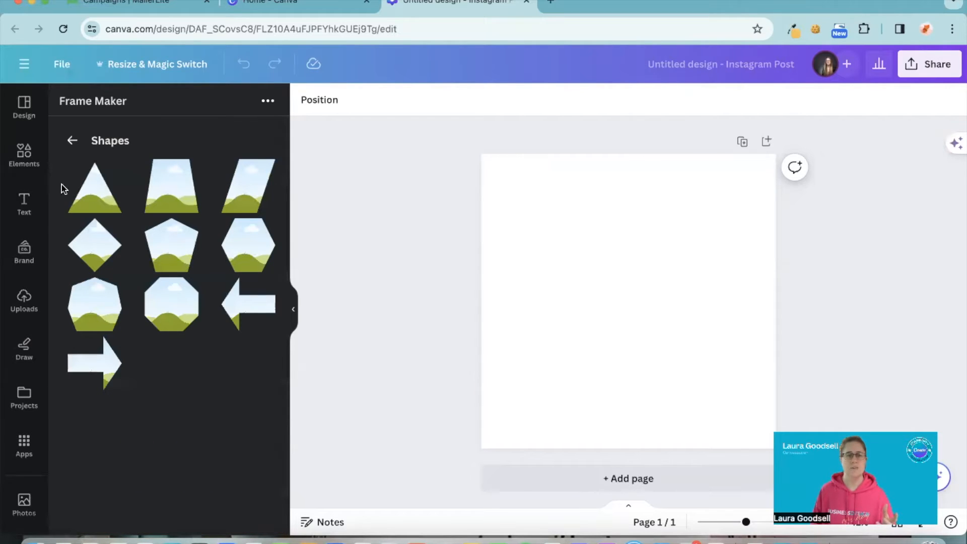
{"action": "mouse_move", "coordinate": [69, 143]}
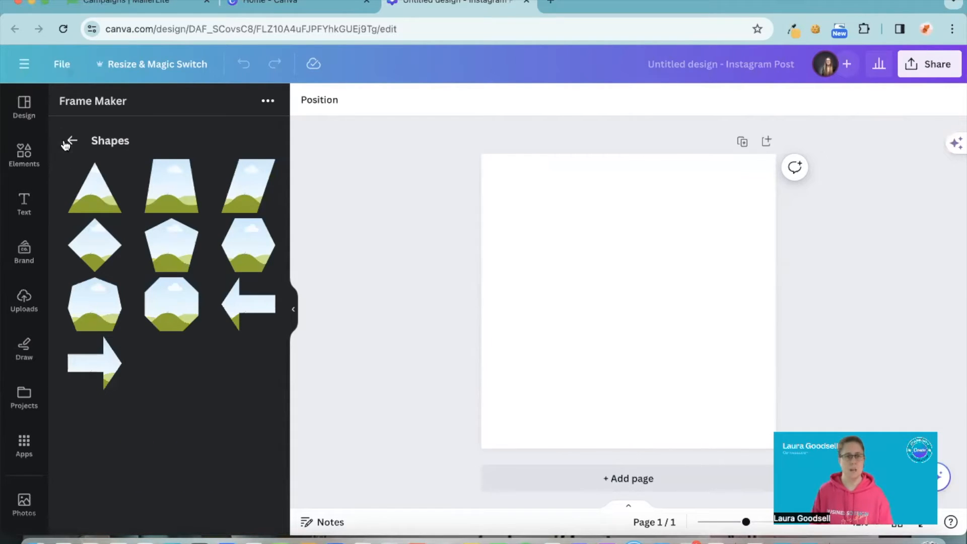
{"action": "left_click", "coordinate": [248, 244]}
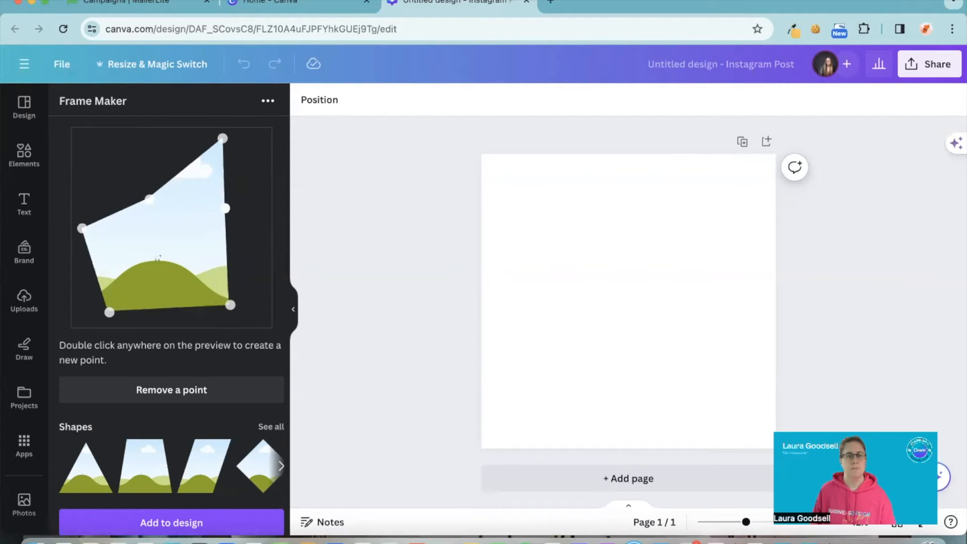
Drag a frame point inward to form a spiky star-like shape
{"action": "left_click_drag", "start_coordinate": [224, 208], "coordinate": [184, 210]}
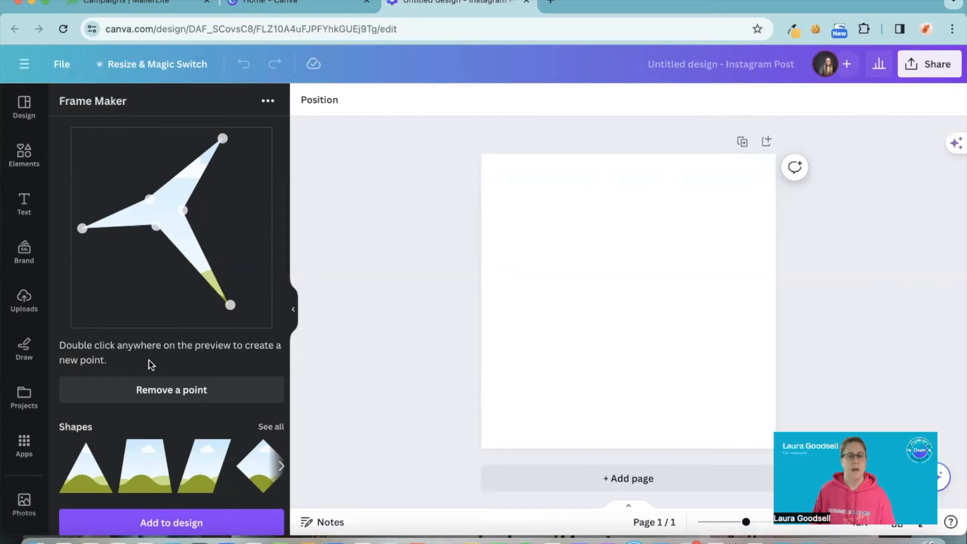
{"action": "mouse_move", "coordinate": [194, 395]}
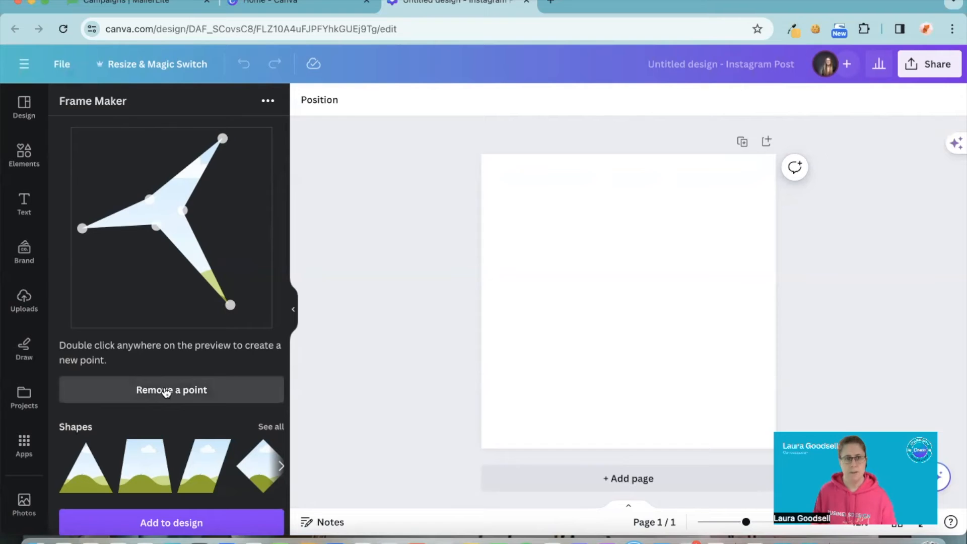
Remove points from the star frame, leaving a thin four-point sliver
{"action": "left_click", "coordinate": [170, 389]}
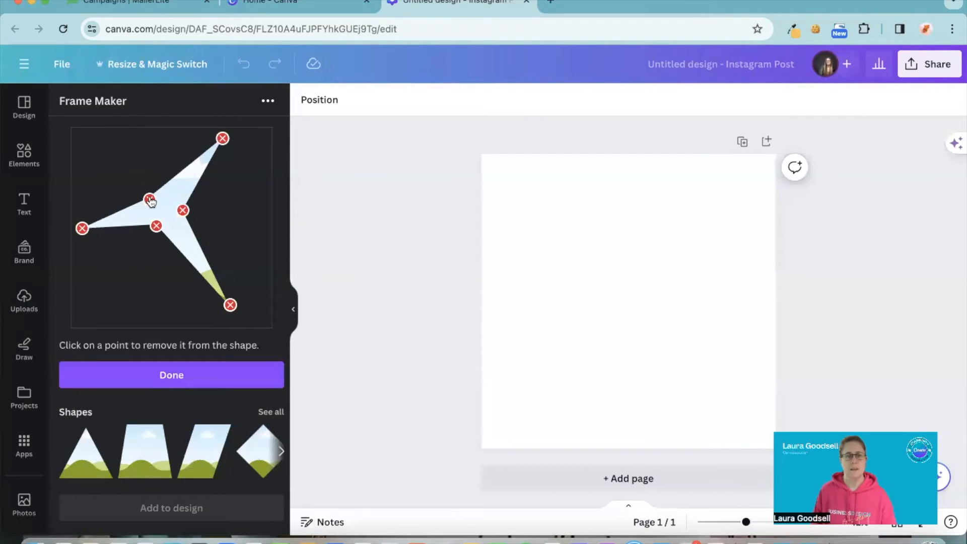
{"action": "left_click", "coordinate": [151, 202]}
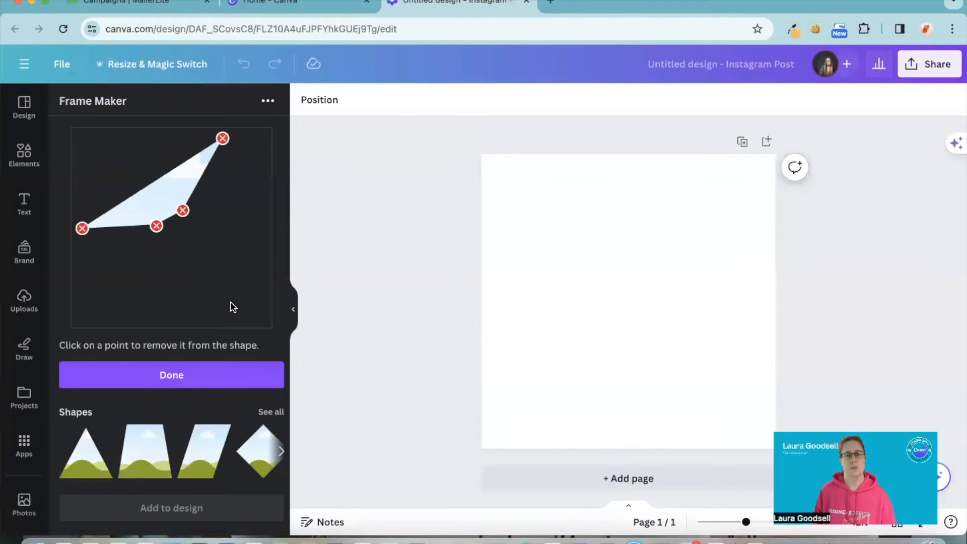
{"action": "left_click", "coordinate": [170, 374]}
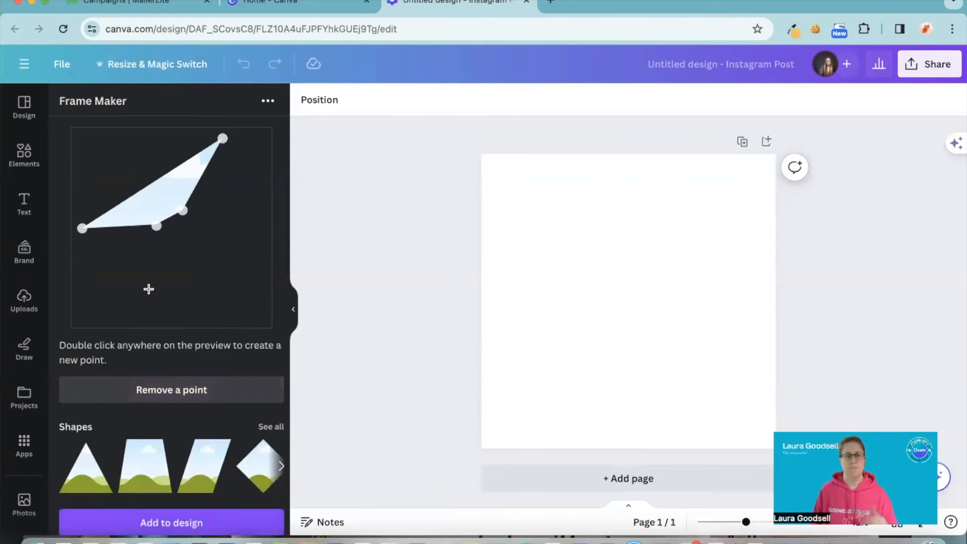
{"action": "mouse_move", "coordinate": [179, 264]}
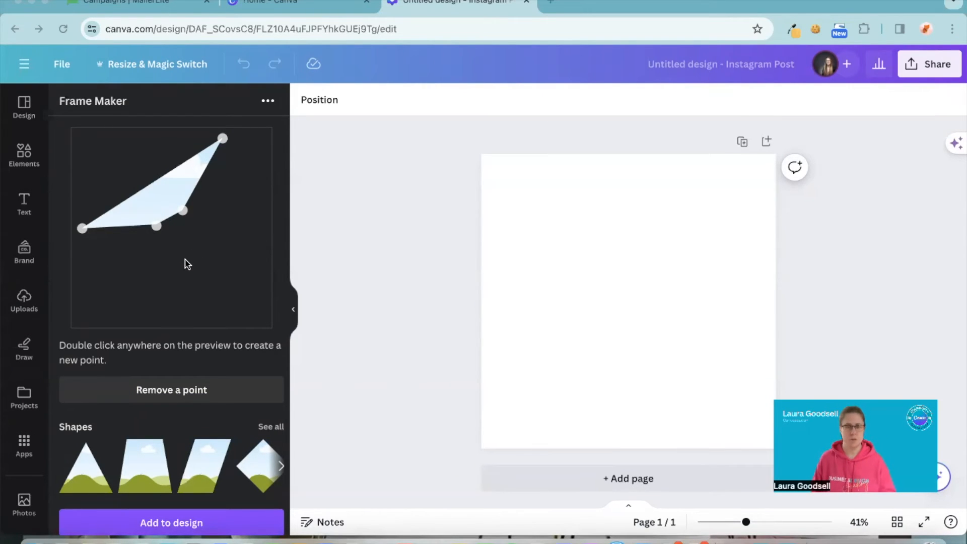
{"action": "mouse_move", "coordinate": [157, 225]}
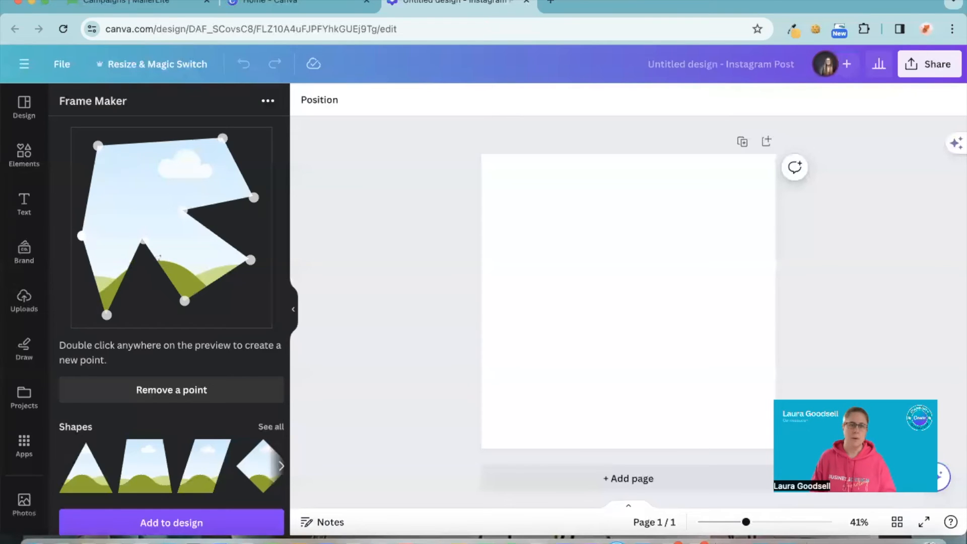
{"action": "mouse_move", "coordinate": [60, 240]}
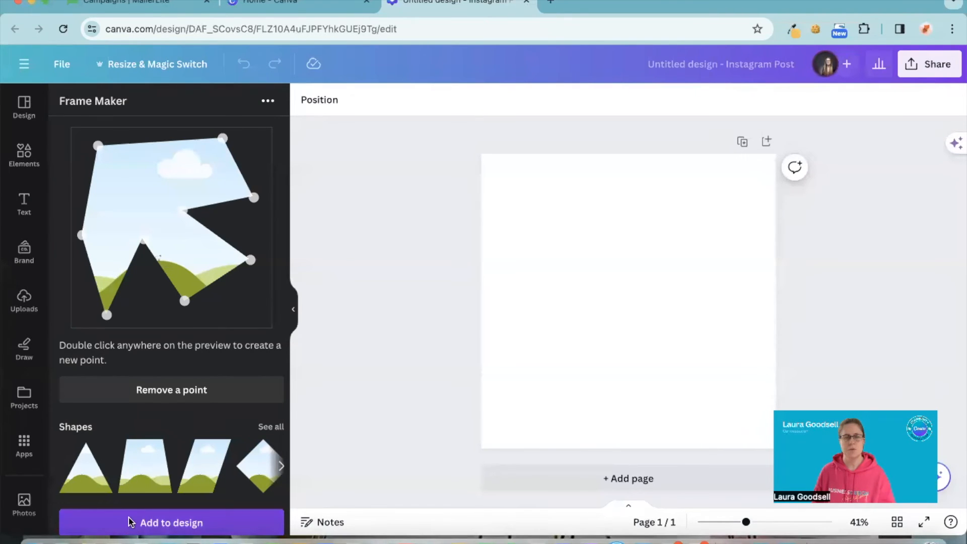
Add the custom Frame Maker polygon to the Instagram Post
{"action": "left_click", "coordinate": [170, 522]}
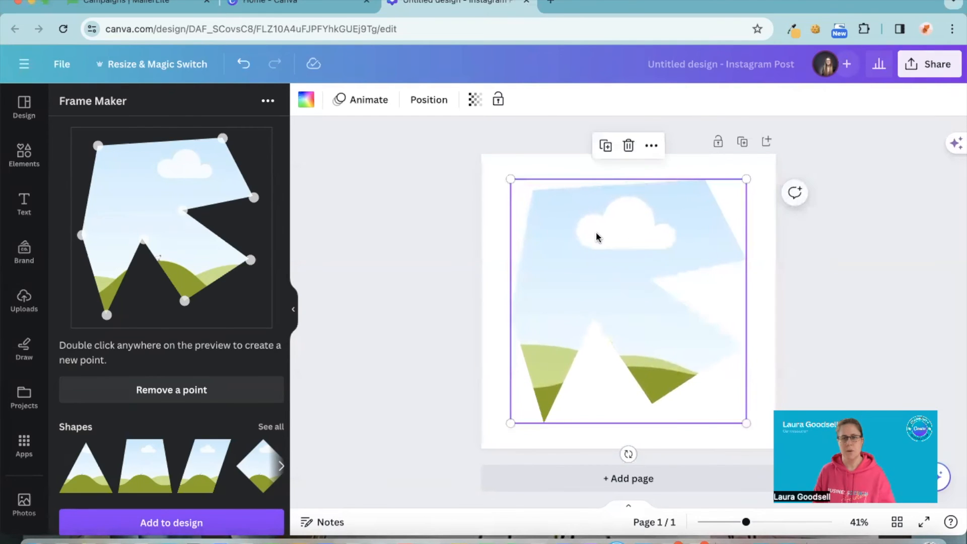
{"action": "mouse_move", "coordinate": [23, 404]}
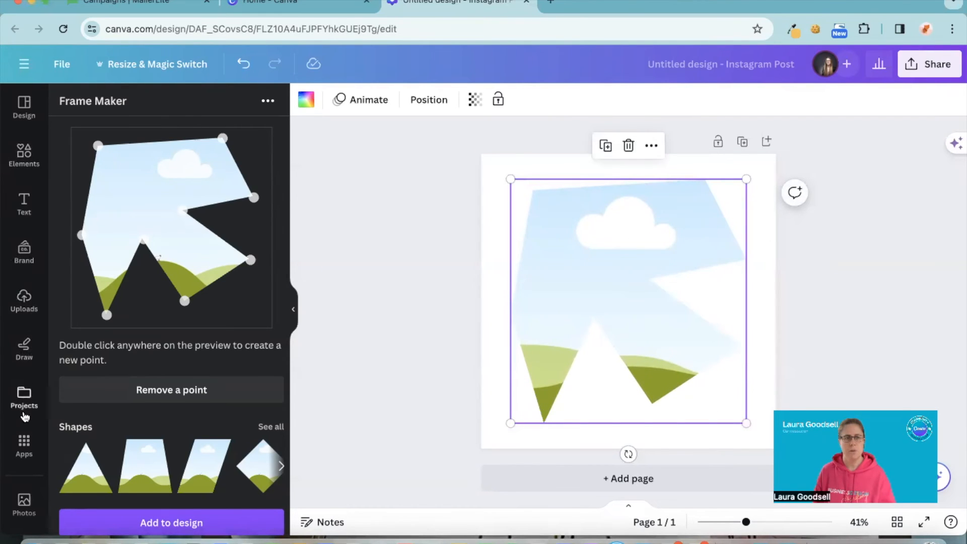
{"action": "mouse_move", "coordinate": [24, 302]}
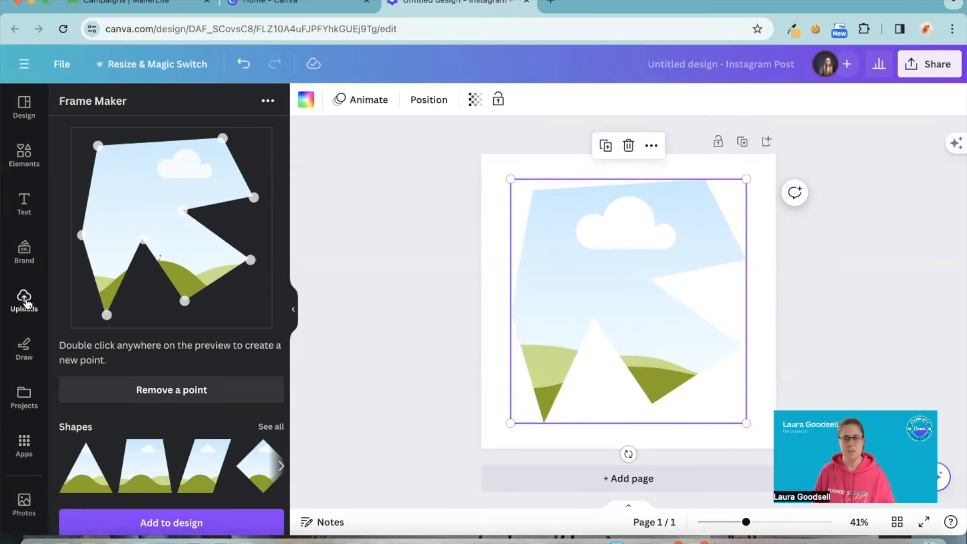
Drop the colourful office photo from Uploads into the frame and deselect it
{"action": "left_click", "coordinate": [24, 302]}
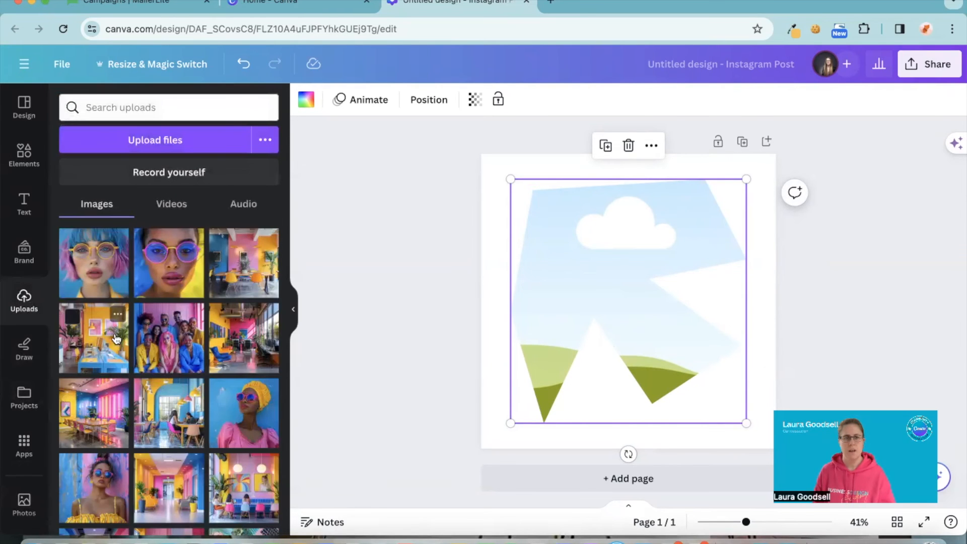
{"action": "left_click", "coordinate": [93, 338]}
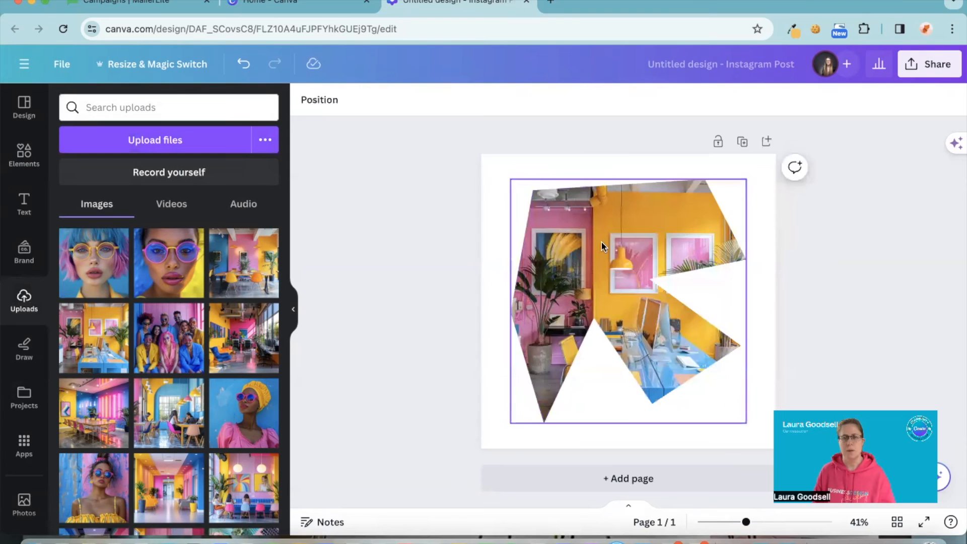
{"action": "left_click", "coordinate": [432, 360]}
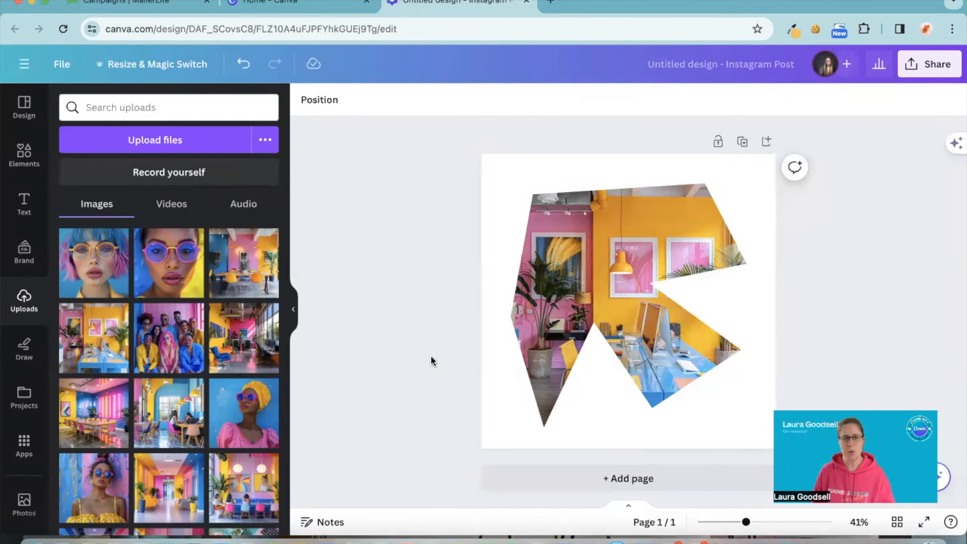
{"action": "mouse_move", "coordinate": [427, 363]}
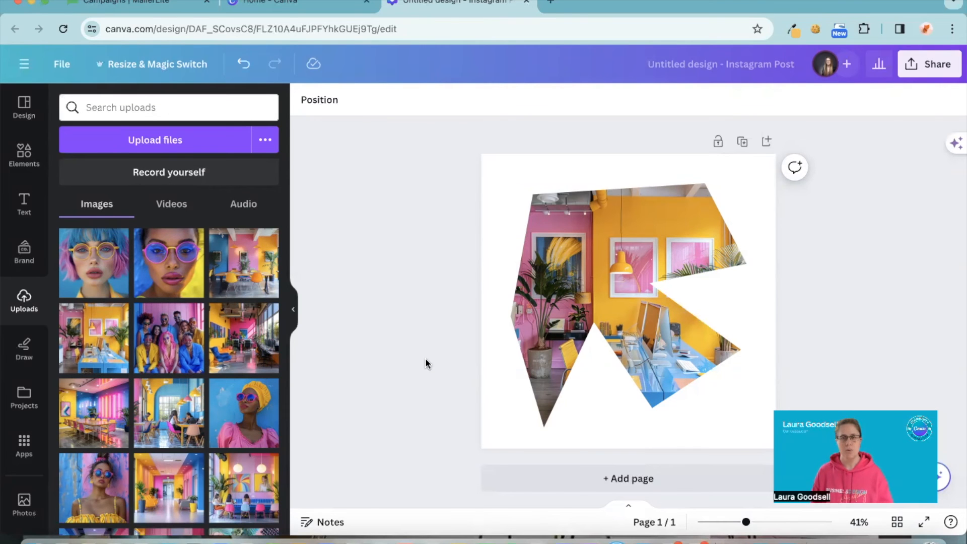
{"action": "mouse_move", "coordinate": [469, 502]}
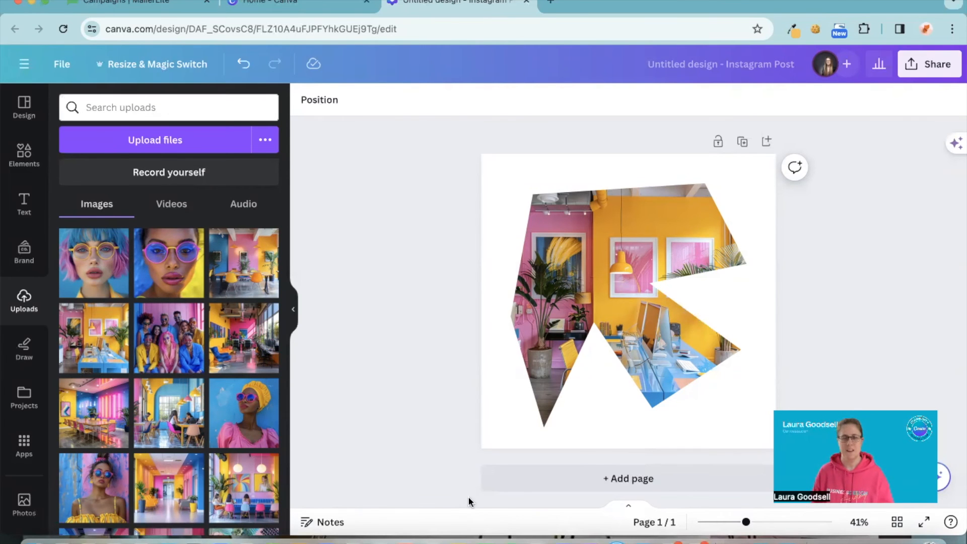